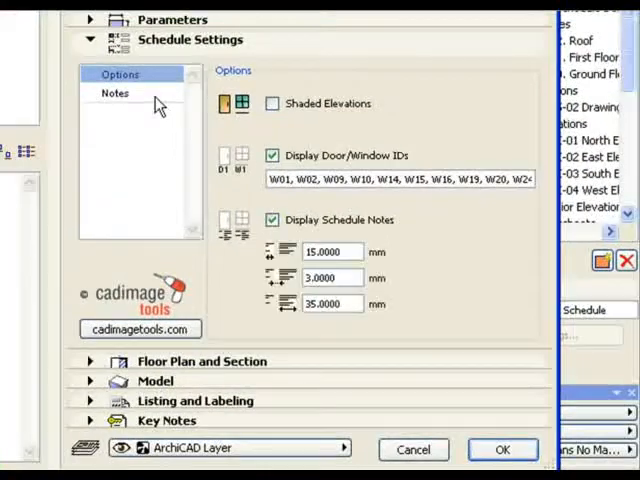
# Show the Notes panel, which holds only a placeholder Title: Body note
pyautogui.click(114, 92)
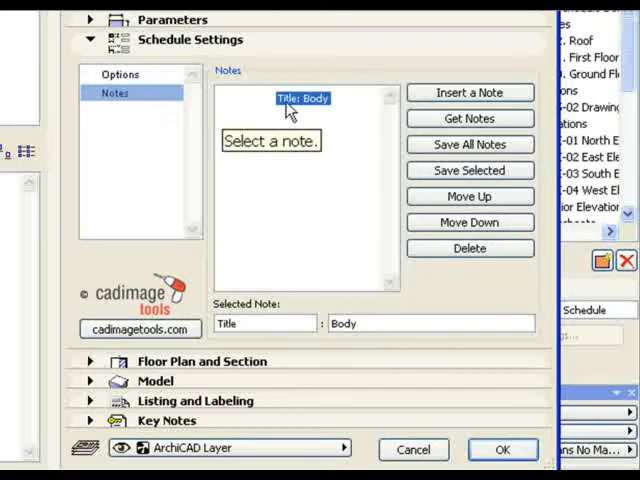
pyautogui.moveTo(332, 113)
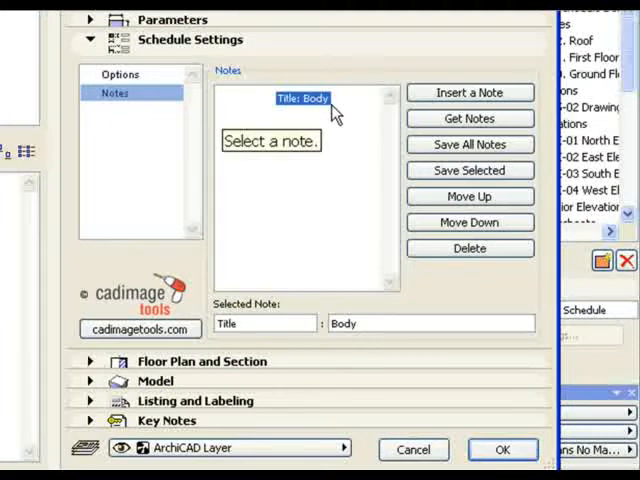
# Load the Aluminium Shopfront 100mm note preset from the Frame presets folder
pyautogui.click(469, 118)
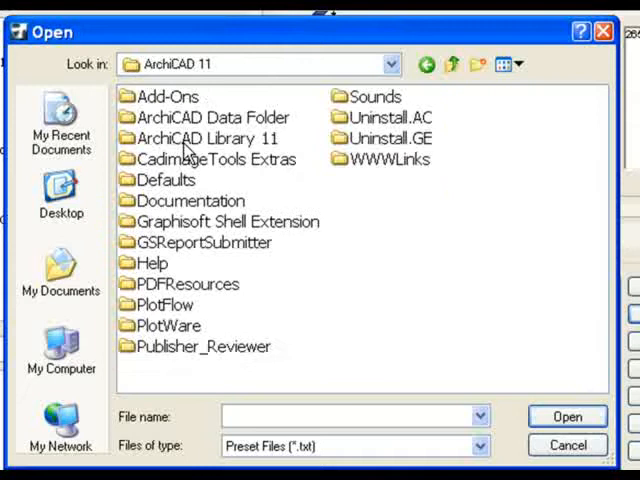
pyautogui.doubleClick(170, 178)
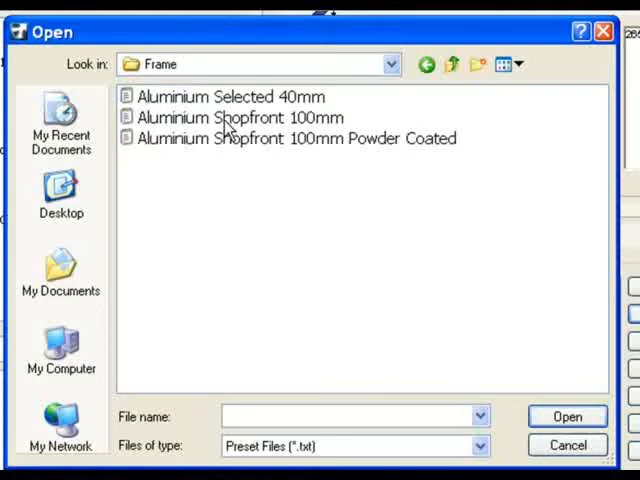
pyautogui.click(236, 117)
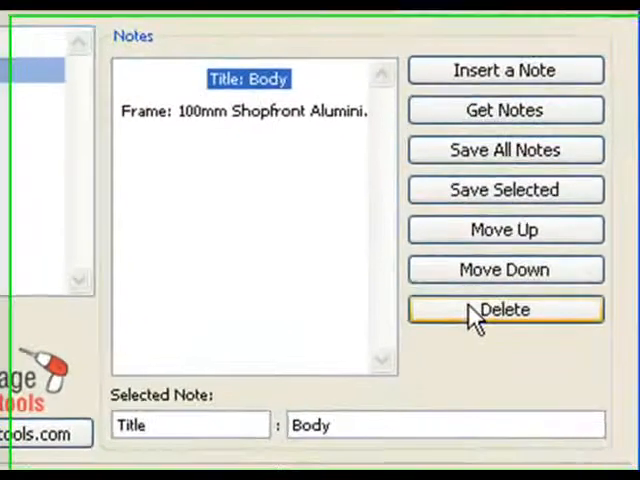
# Delete the placeholder Title: Body note and load another saved note preset
pyautogui.click(505, 309)
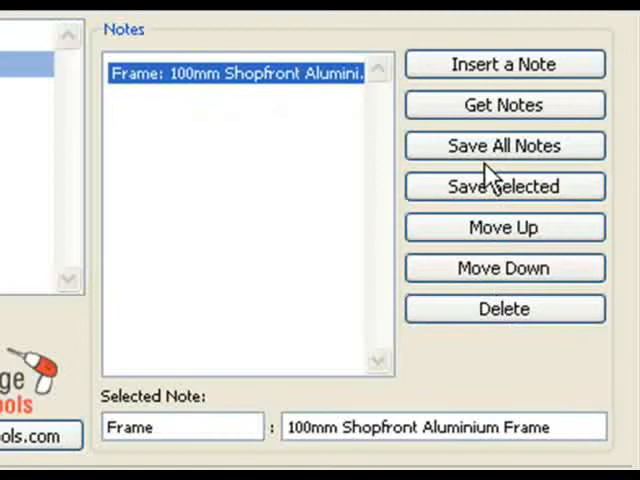
pyautogui.click(504, 105)
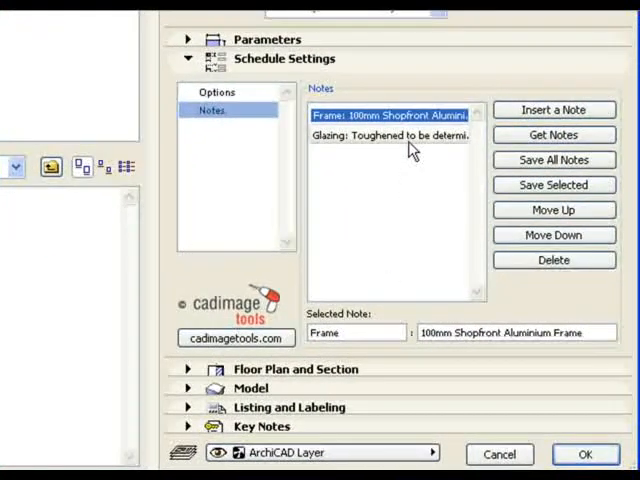
# Select the Glazing note and change its text to 'Toughened glazing to the lower two panels'
pyautogui.click(390, 135)
pyautogui.write('Toughened glazing to the lower two panels')
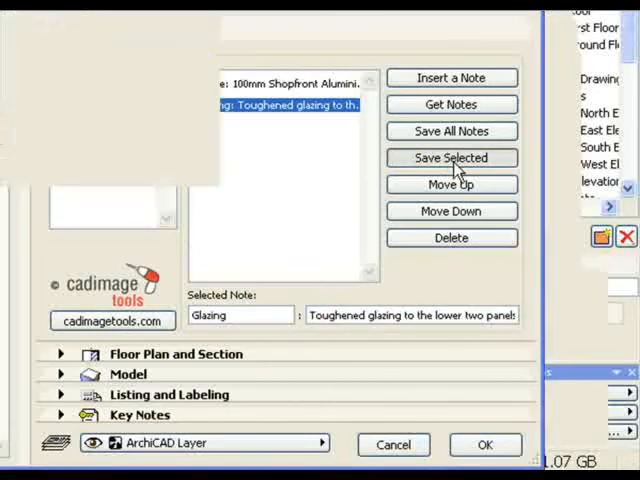
# Save the Glazing note as preset 'Toughened Glazing below 600mm'
pyautogui.click(451, 157)
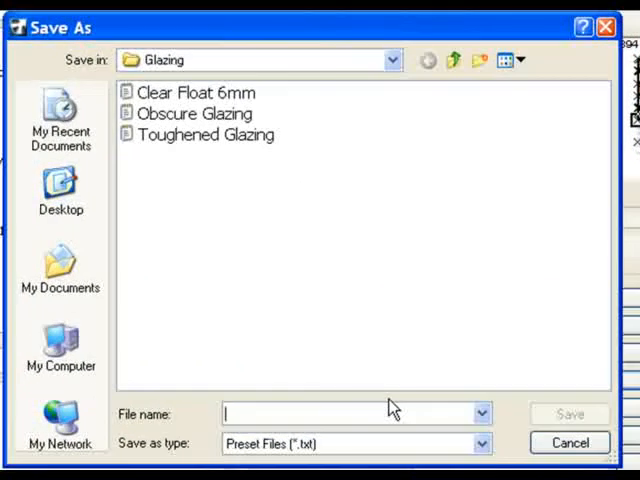
pyautogui.write('Toughened Glazing')
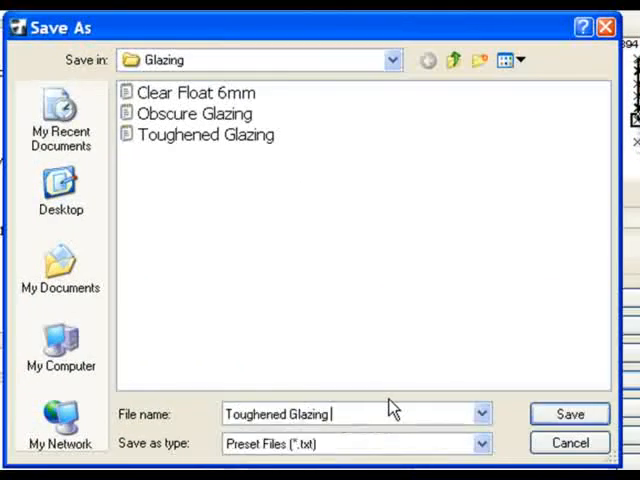
pyautogui.write('below 600mm')
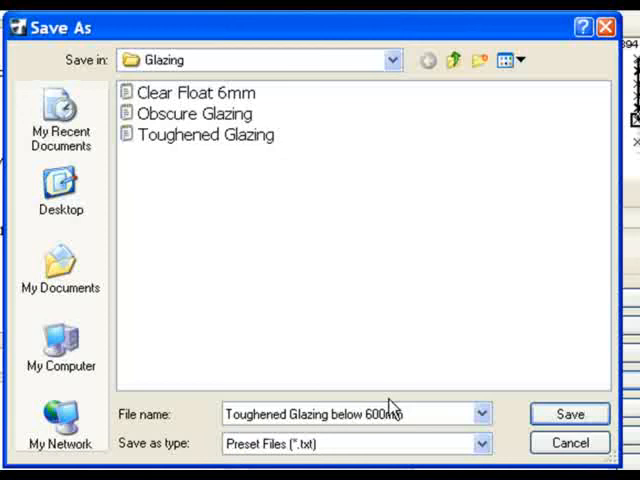
pyautogui.click(569, 413)
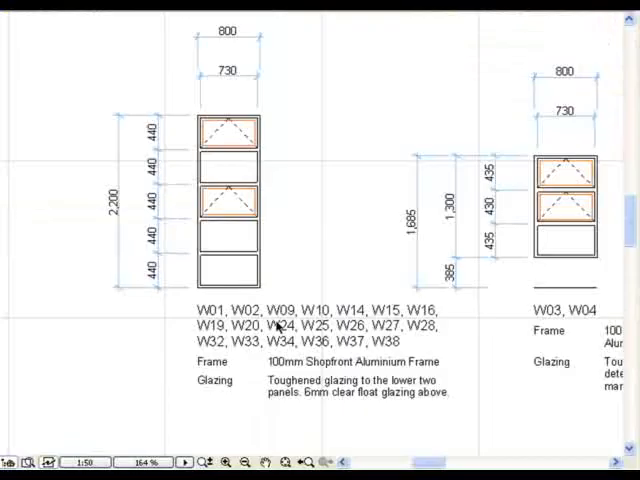